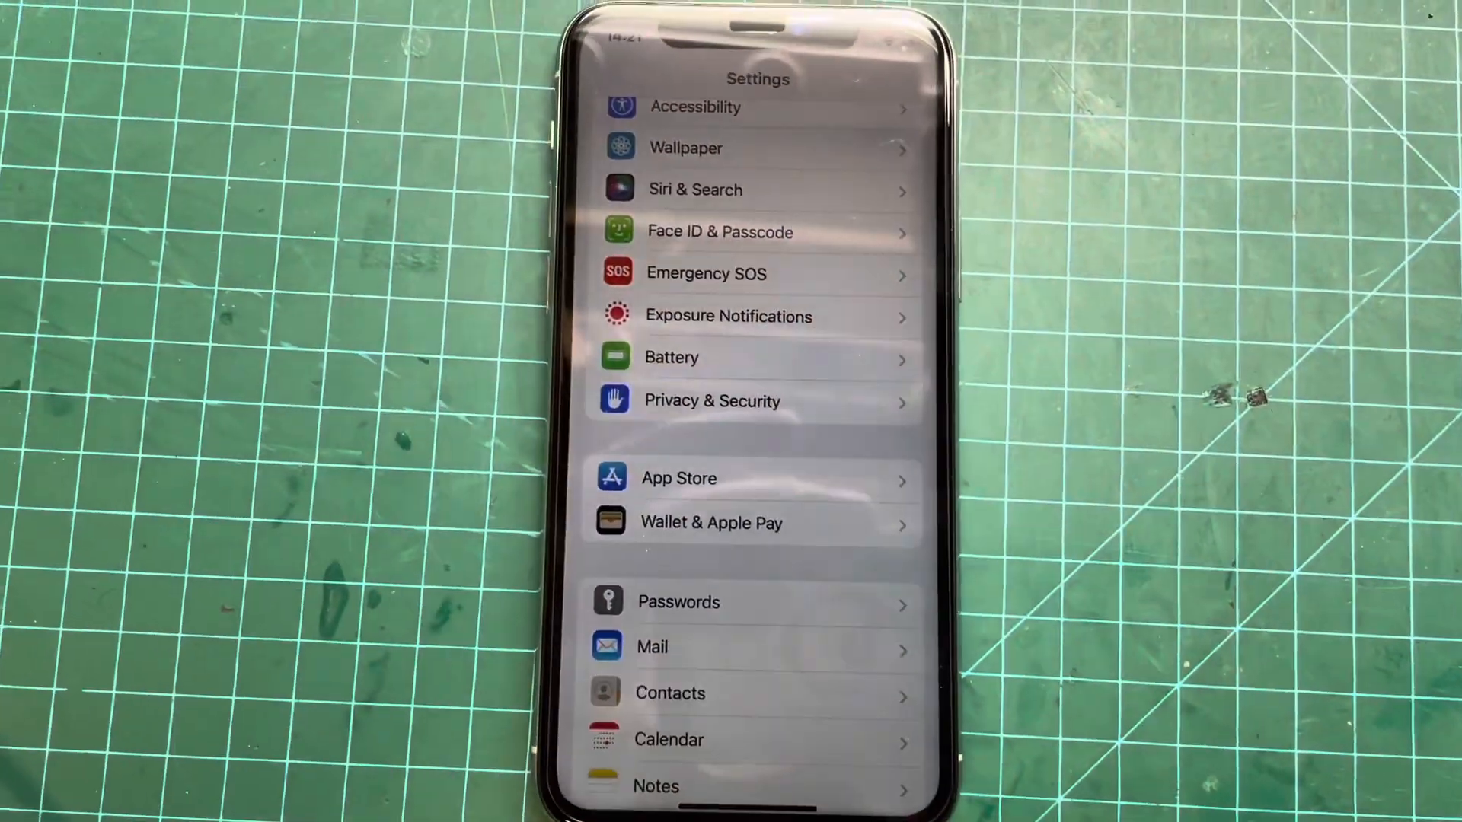
# Launch the Settings app from the iPhone home screen to reach its main list
pyautogui.click(670, 357)
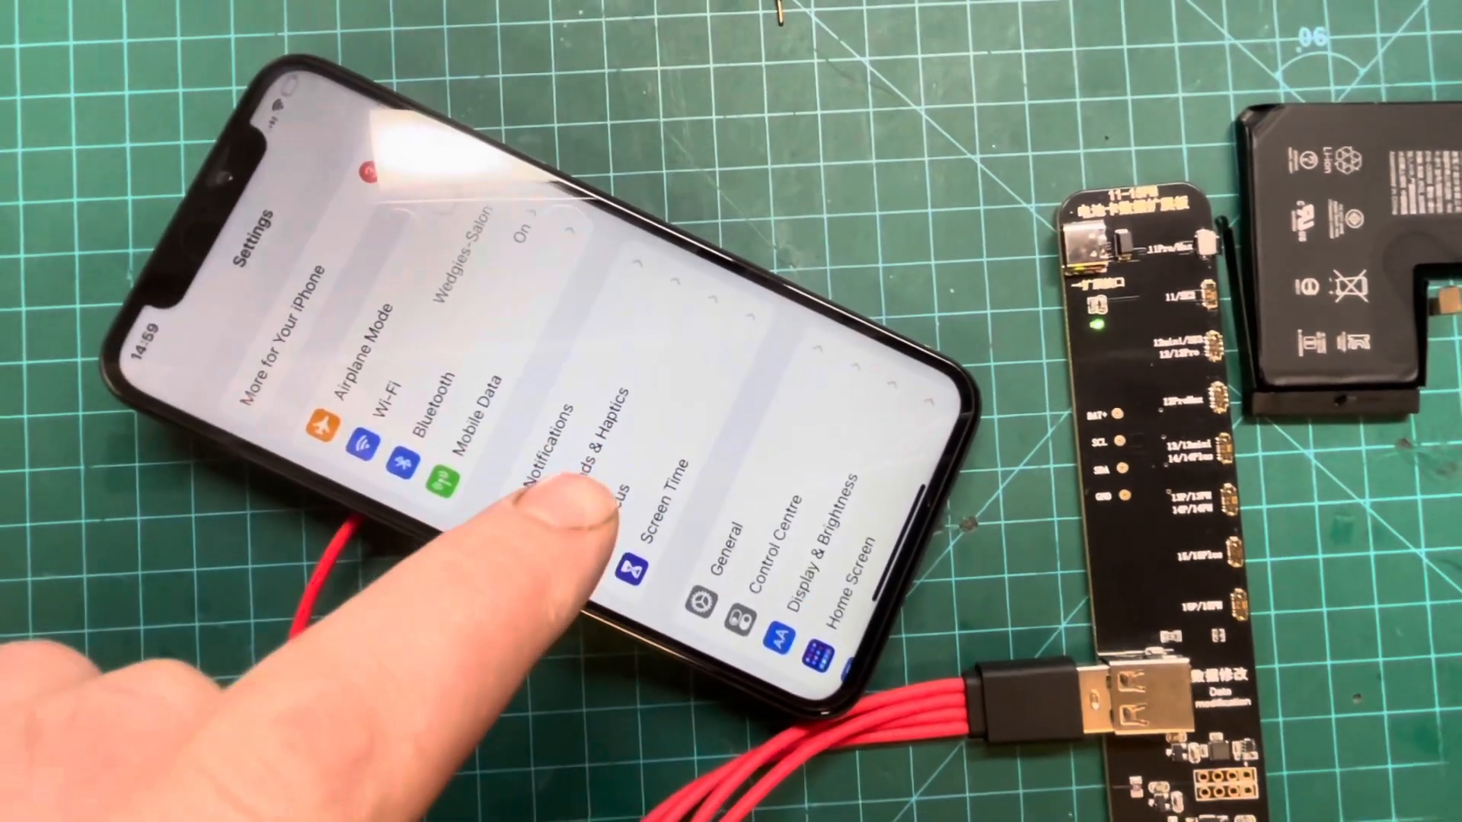
pyautogui.scroll(-3)
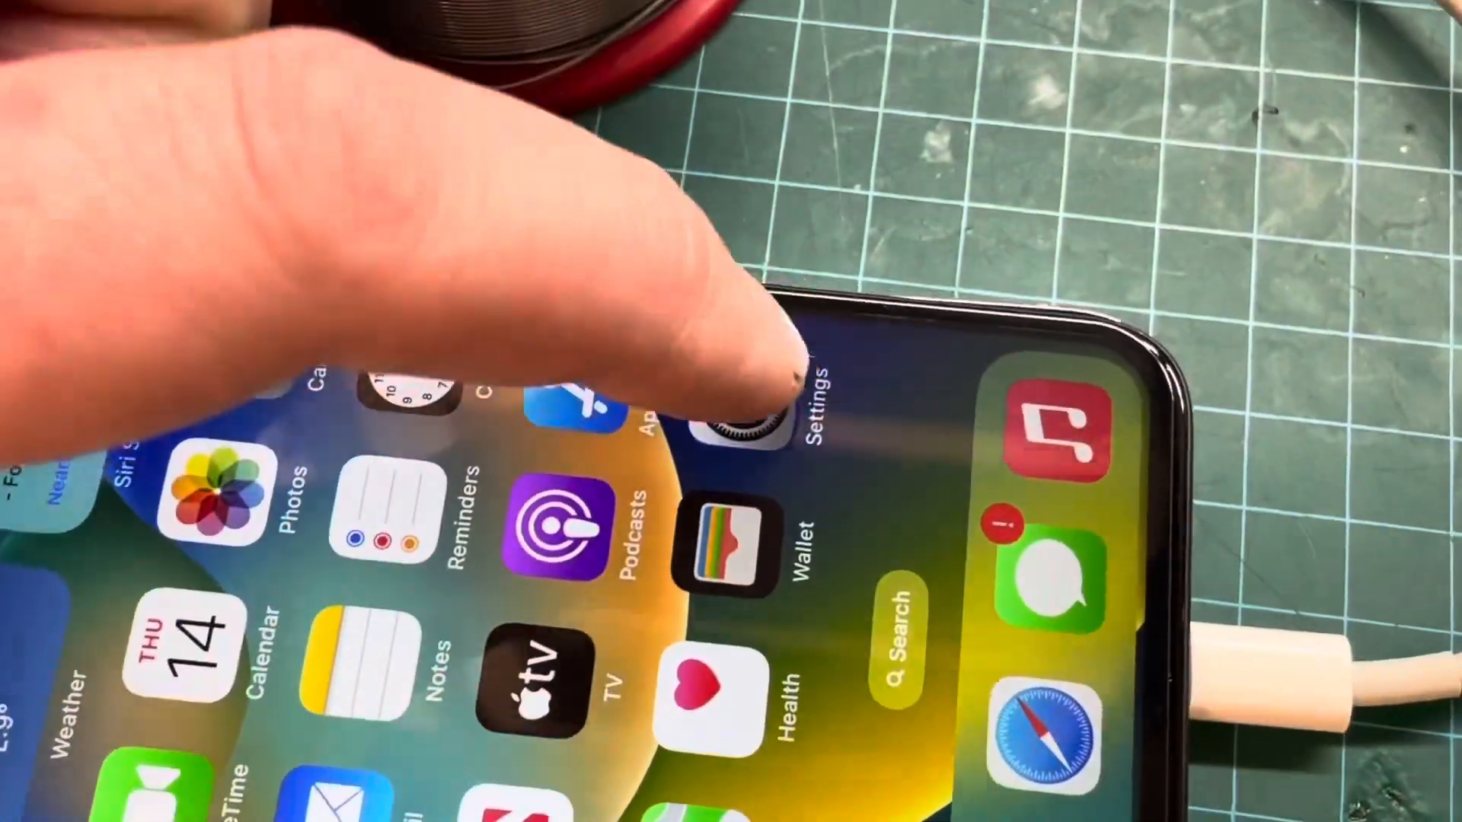
pyautogui.click(736, 411)
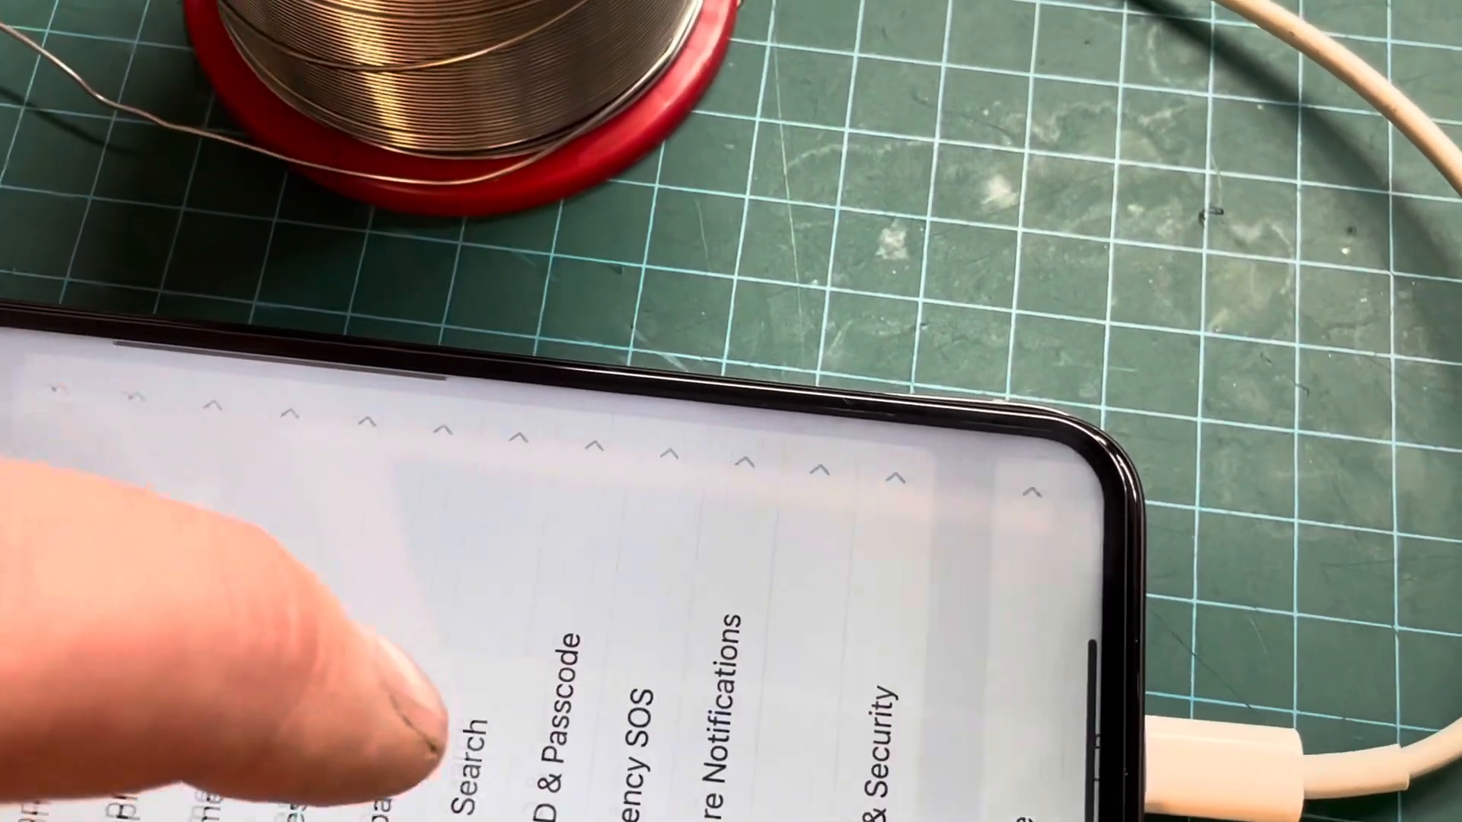